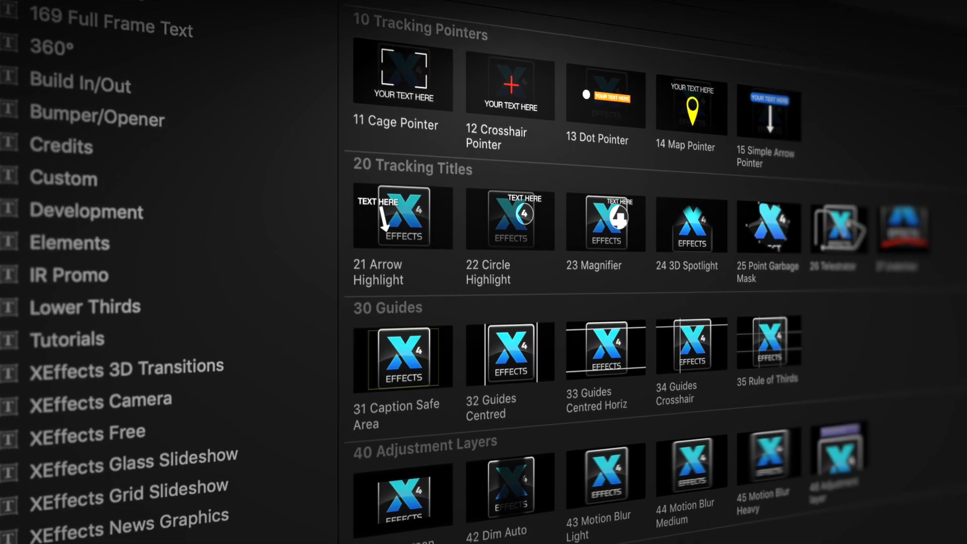
# - Add the 32 Guides Centred title above the logo clip with guide width 6.0
pyautogui.scroll(-3)
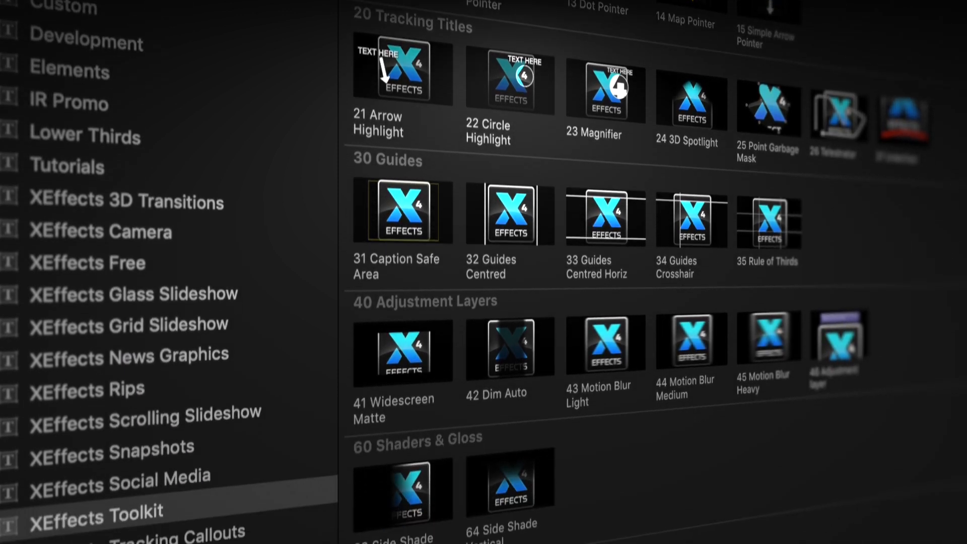
pyautogui.scroll(-3)
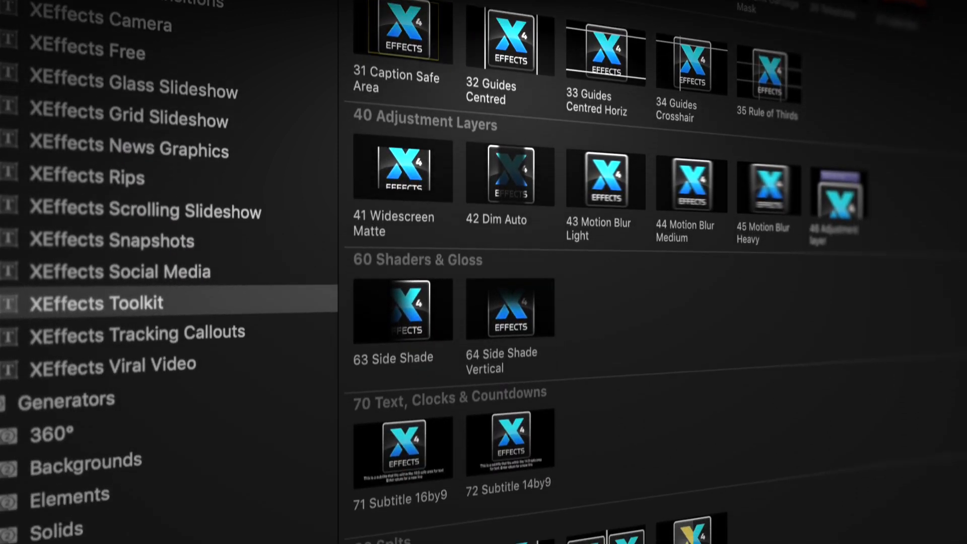
pyautogui.scroll(3)
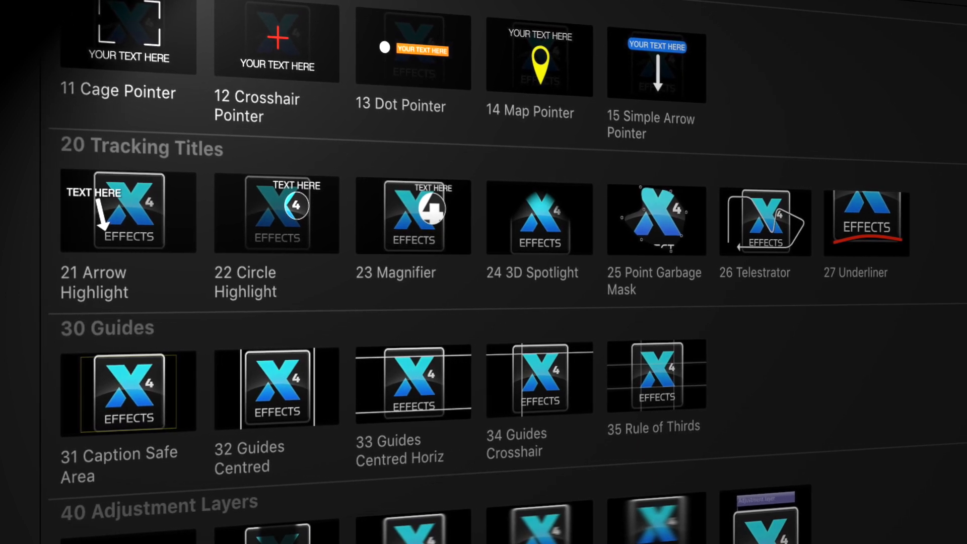
pyautogui.scroll(-3)
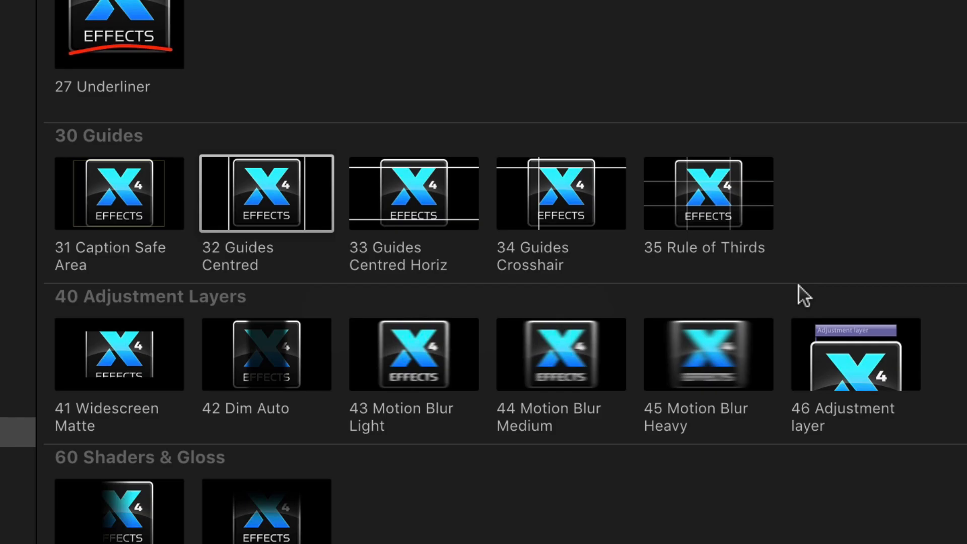
pyautogui.moveTo(813, 257)
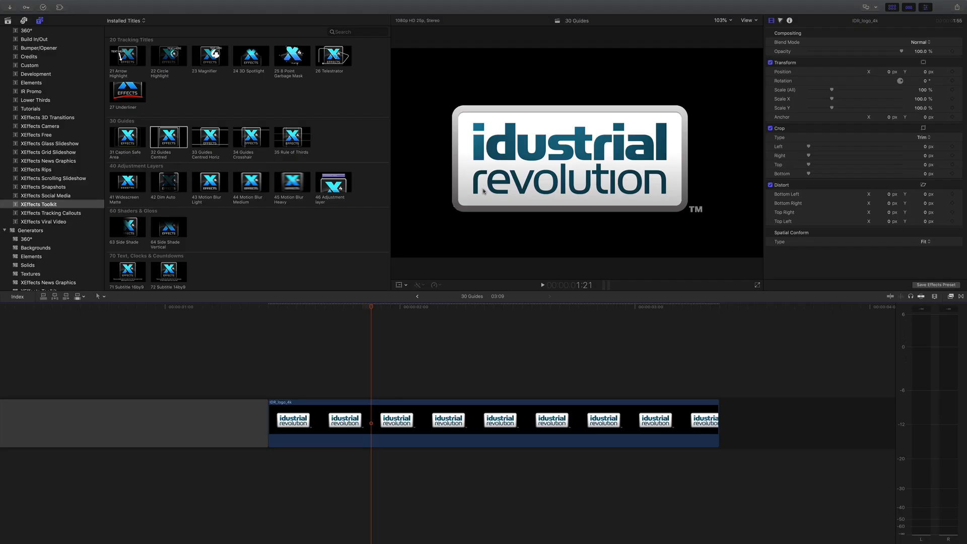
pyautogui.click(758, 285)
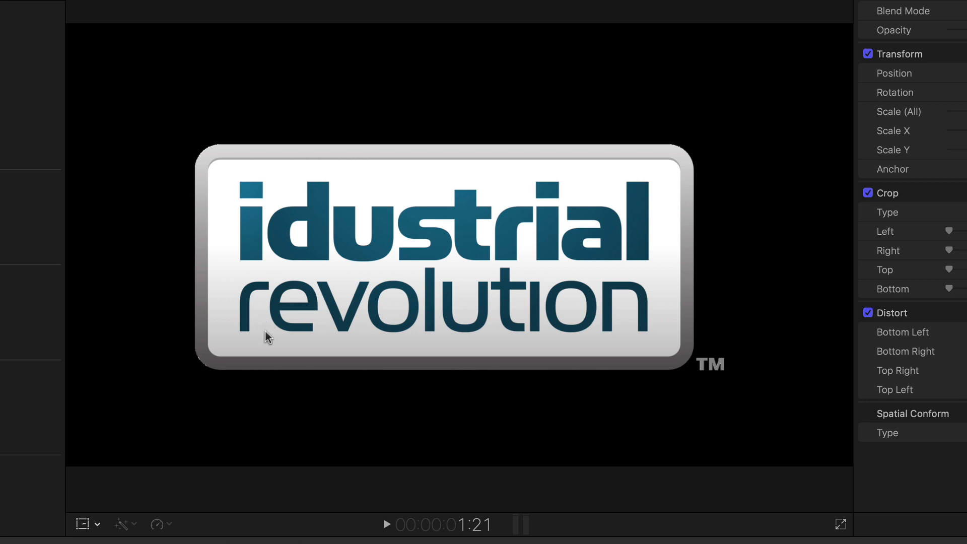
pyautogui.moveTo(726, 369)
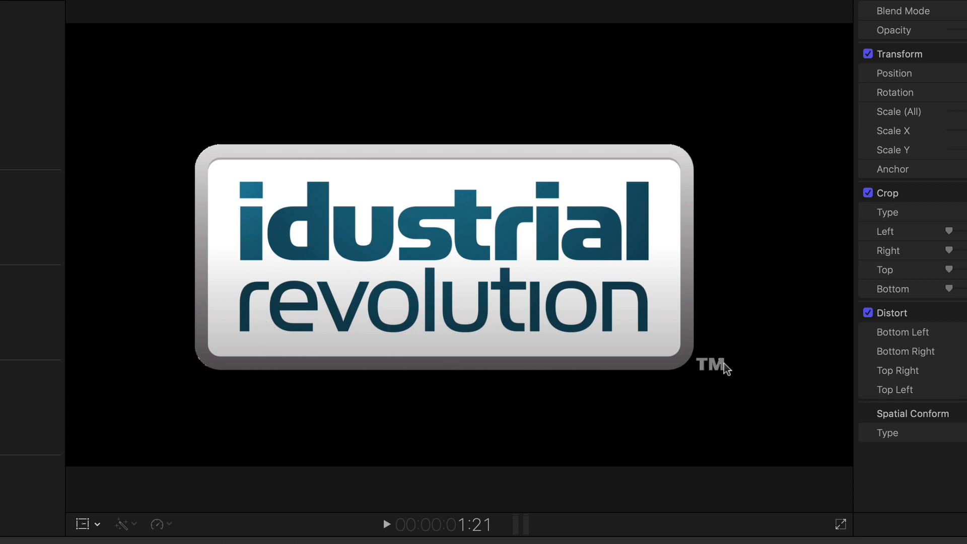
pyautogui.moveTo(702, 388)
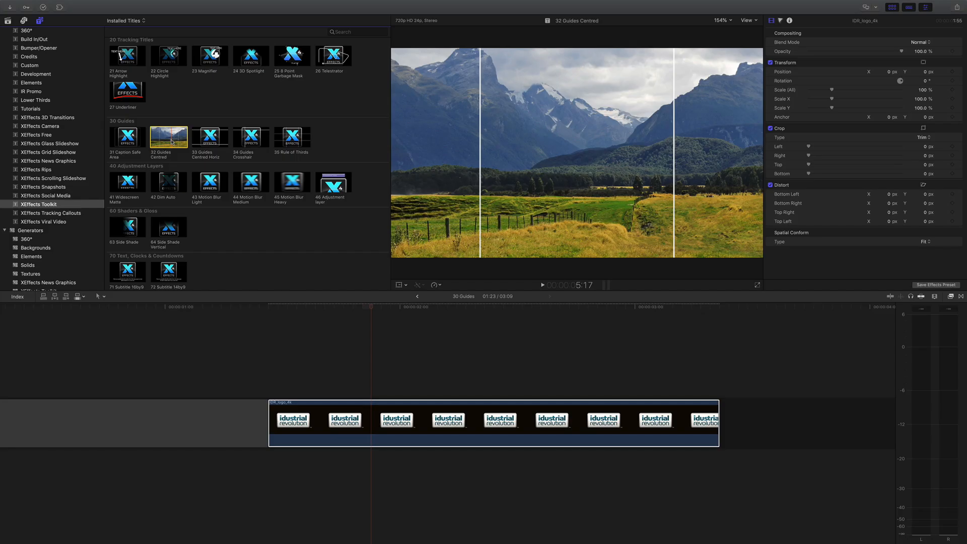
pyautogui.doubleClick(168, 136)
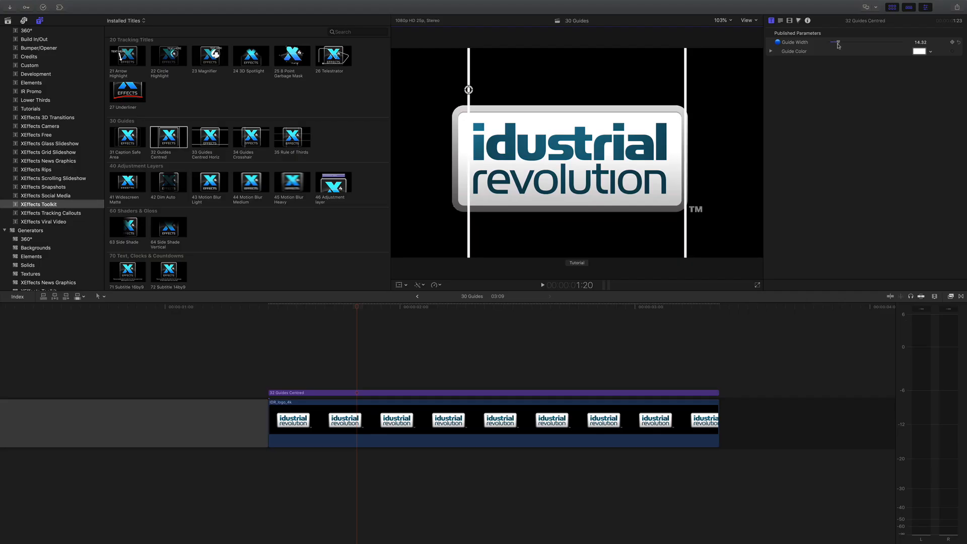
# - Keep the guide line colour white in the Title Inspector
pyautogui.click(921, 51)
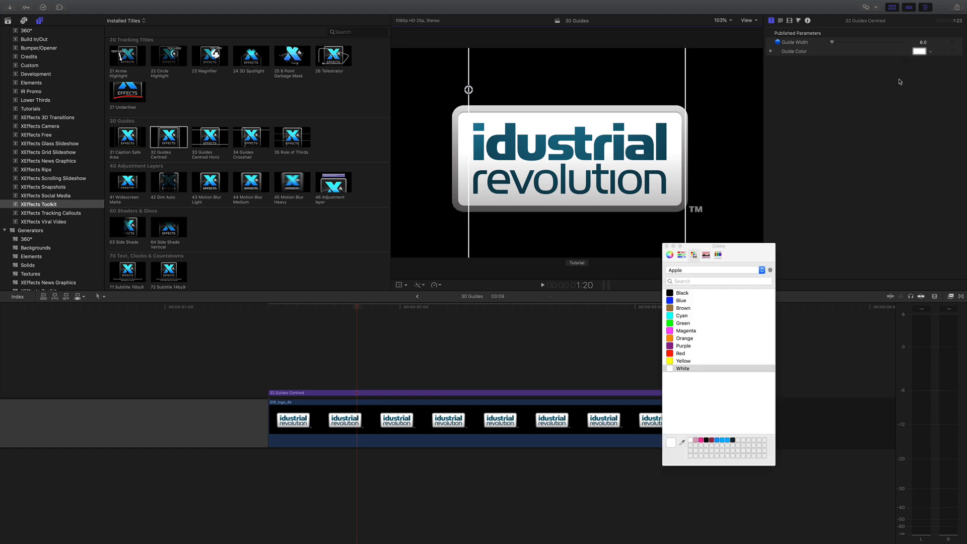
pyautogui.moveTo(679, 393)
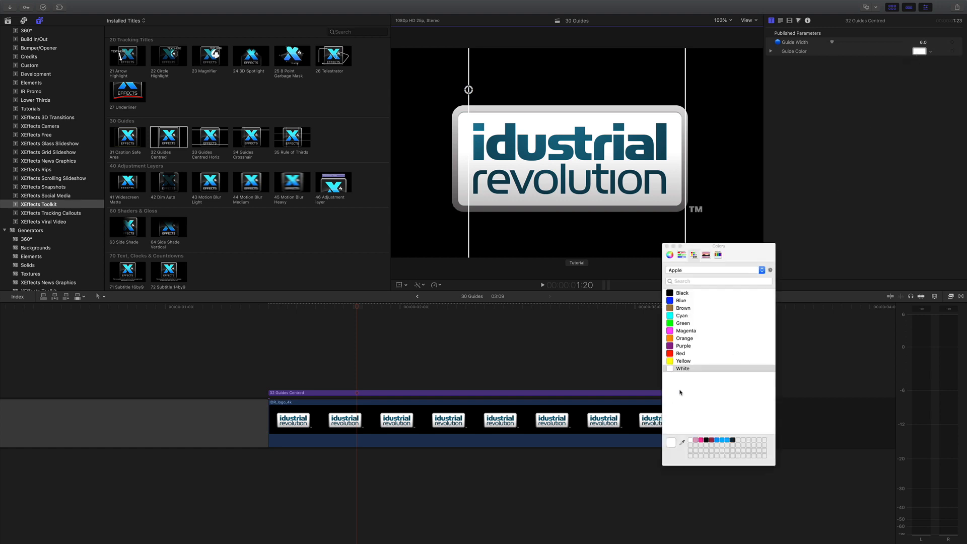
pyautogui.click(683, 369)
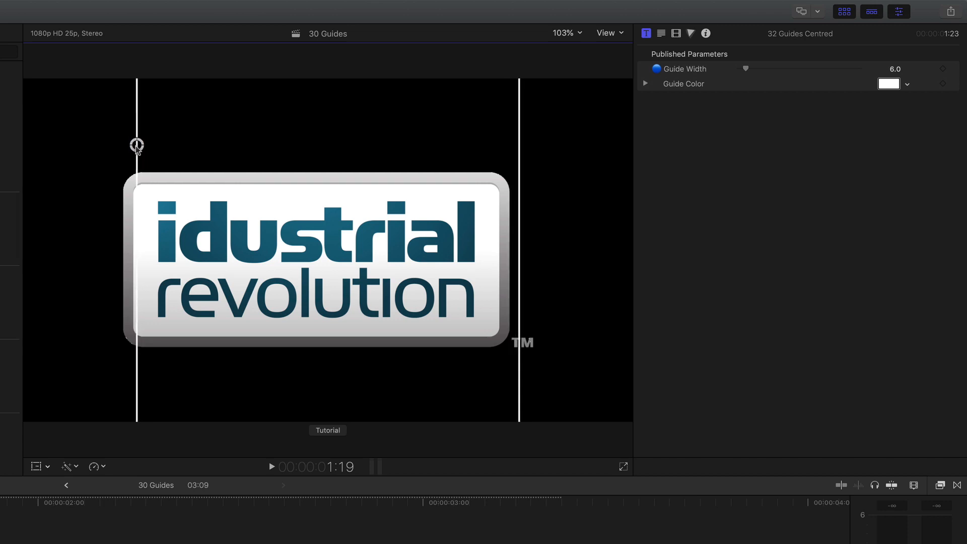
# - Set the logo clip's Transform Position X to 36.1 px, centred between the guides
pyautogui.click(646, 33)
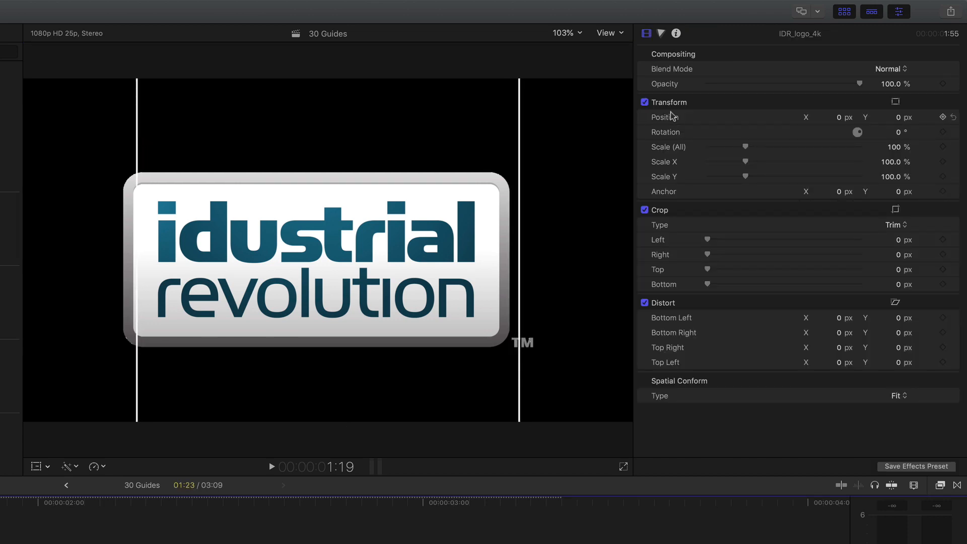
pyautogui.click(836, 117)
pyautogui.write('36.1')
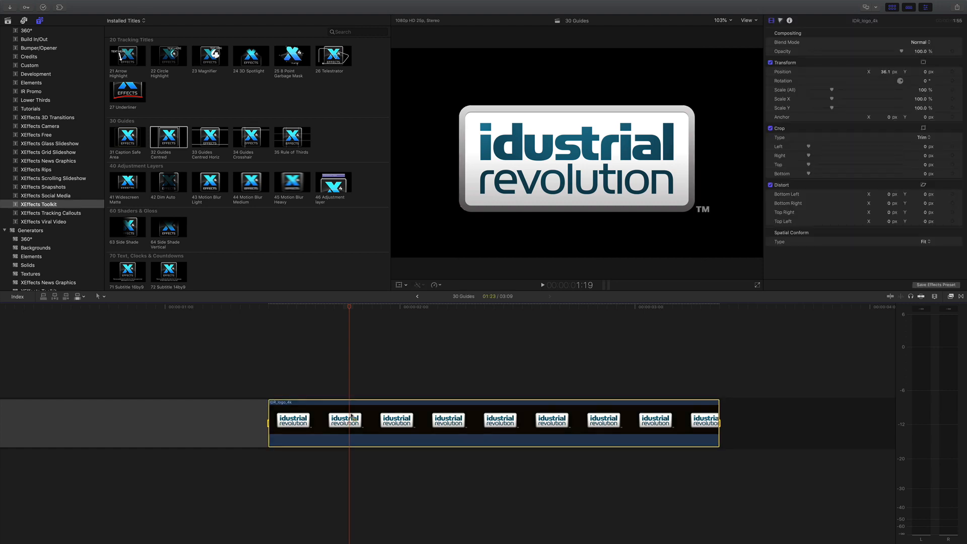
# - Set the logo clip's vertical position to 29.0 px using the 30 Guides title
pyautogui.click(210, 137)
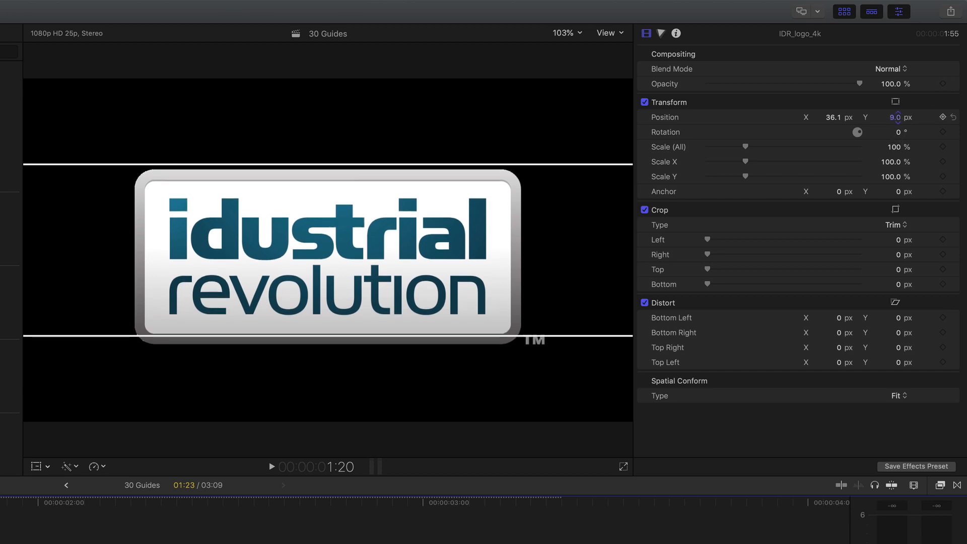
pyautogui.write('29.0')
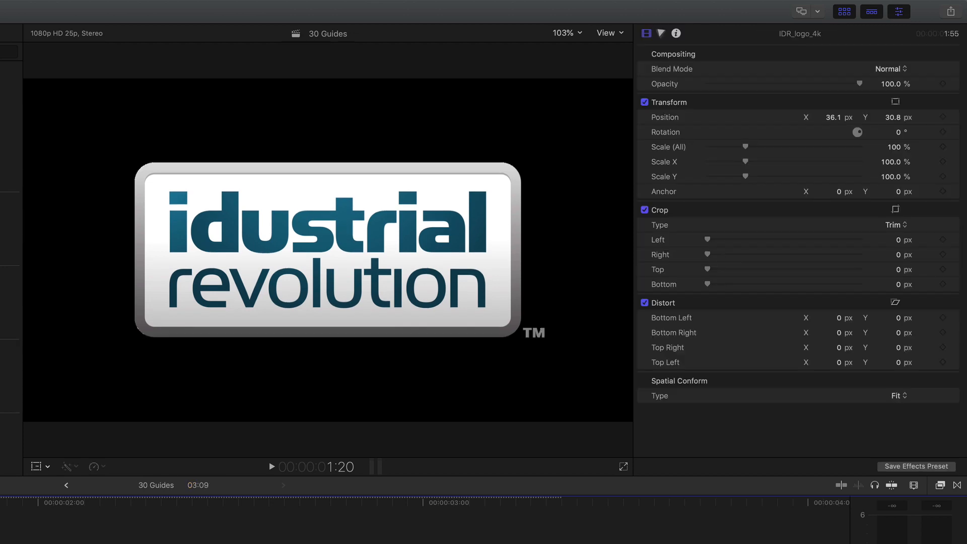
pyautogui.moveTo(413, 325)
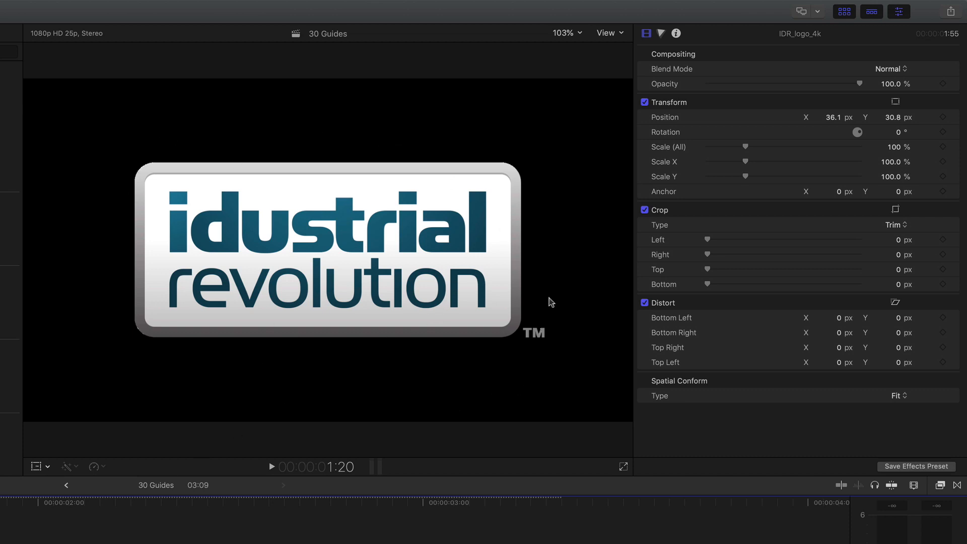
pyautogui.moveTo(538, 328)
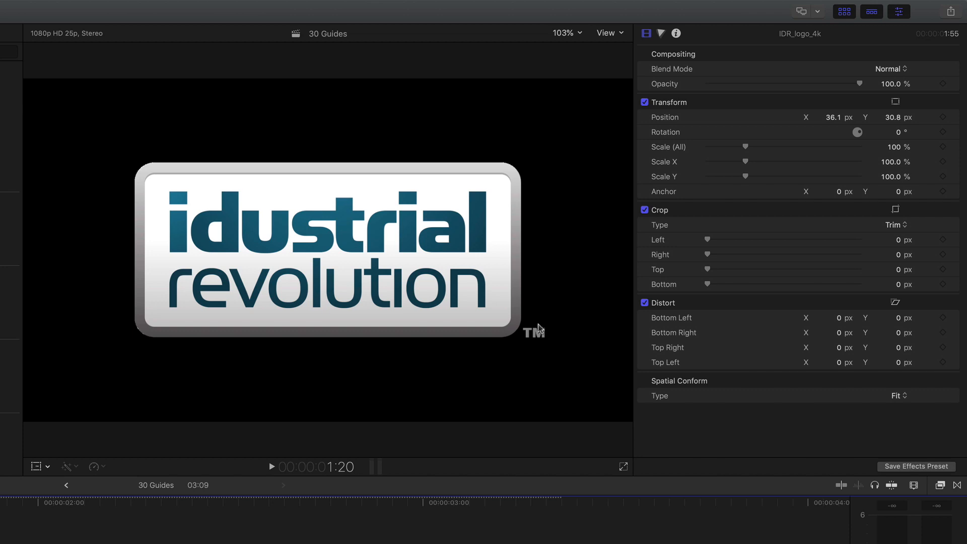
pyautogui.moveTo(271, 160)
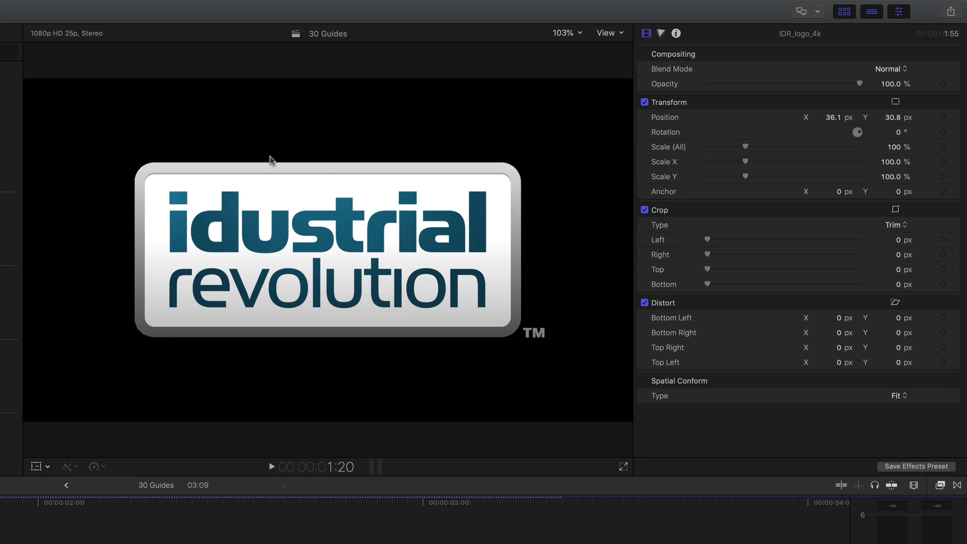
pyautogui.moveTo(292, 144)
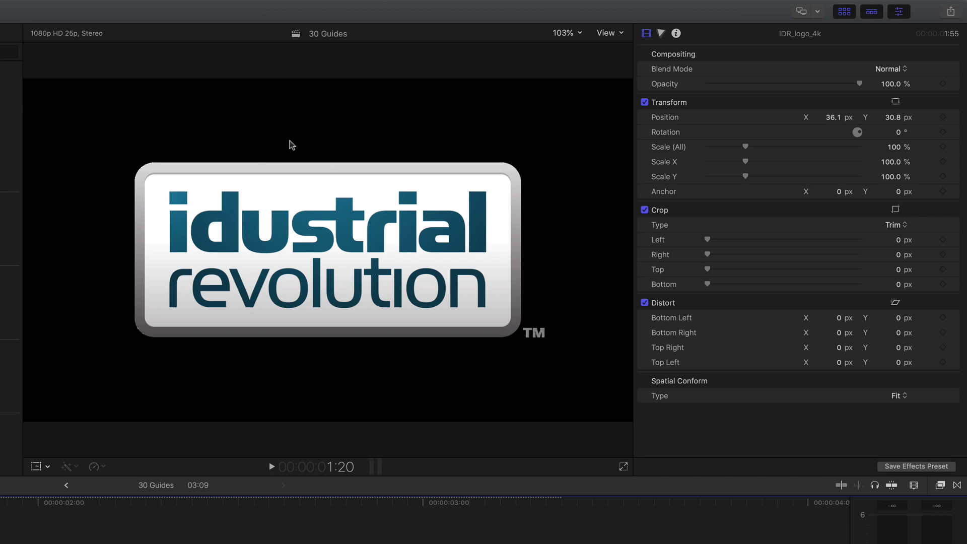
pyautogui.moveTo(234, 133)
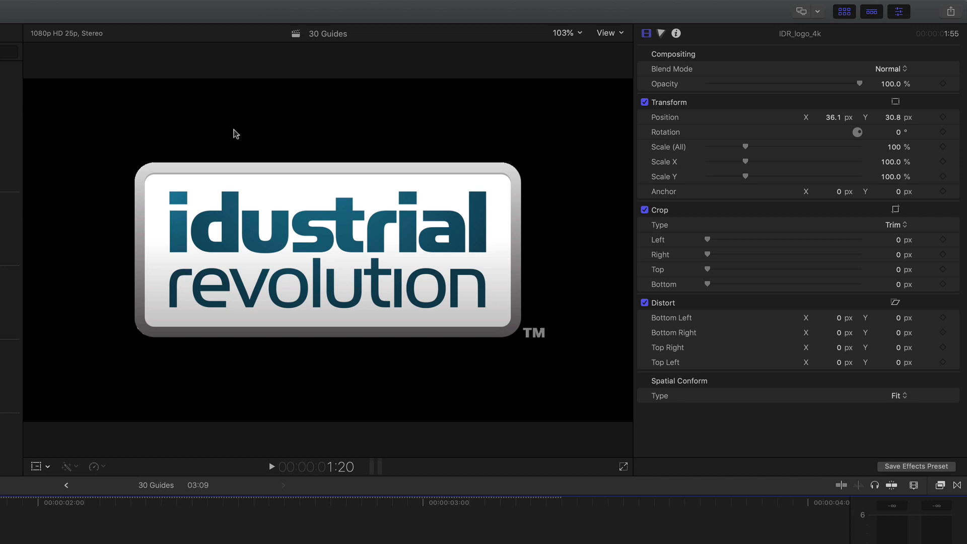
pyautogui.moveTo(532, 366)
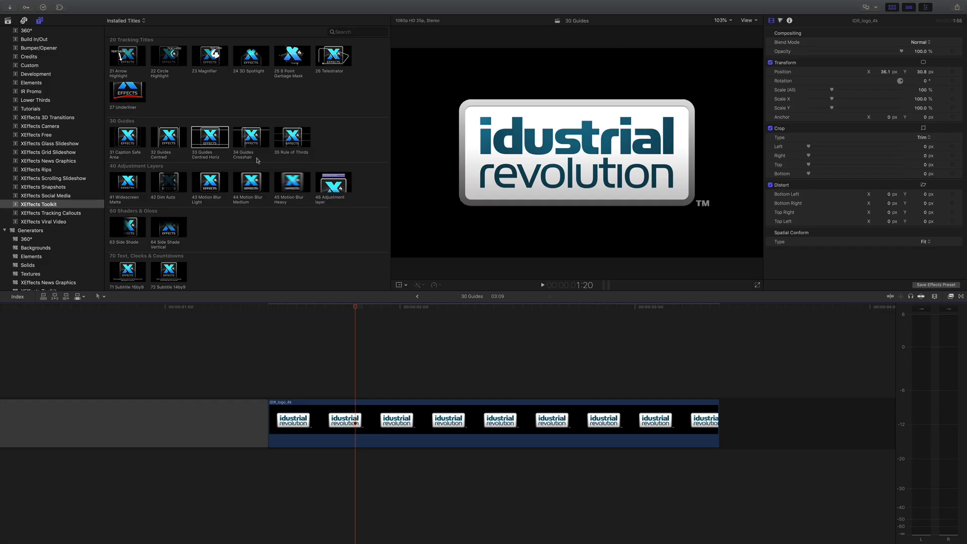
pyautogui.click(349, 414)
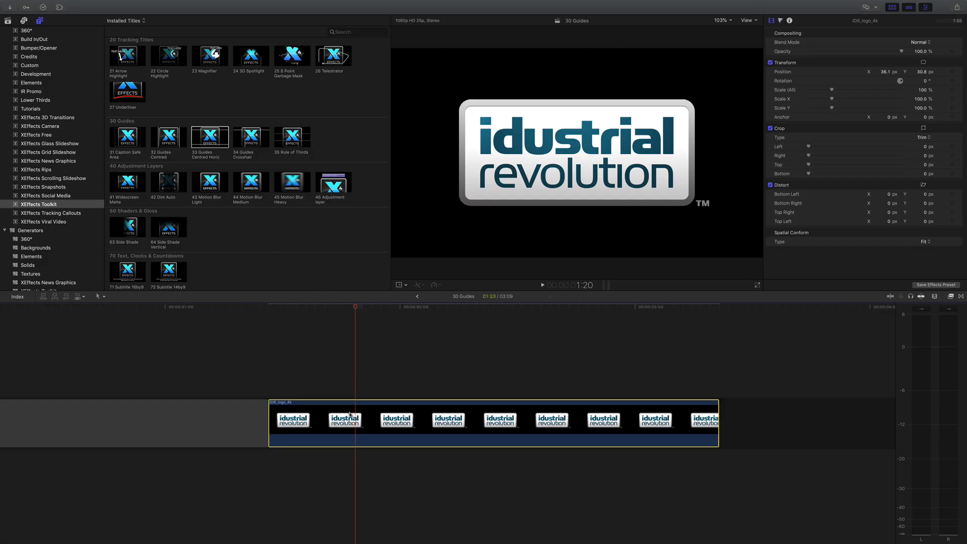
pyautogui.click(250, 138)
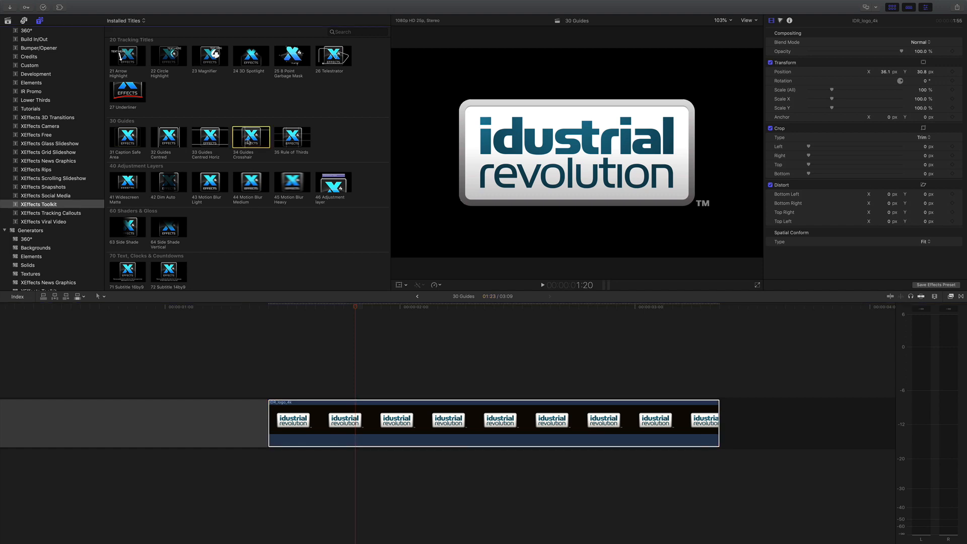
pyautogui.doubleClick(251, 136)
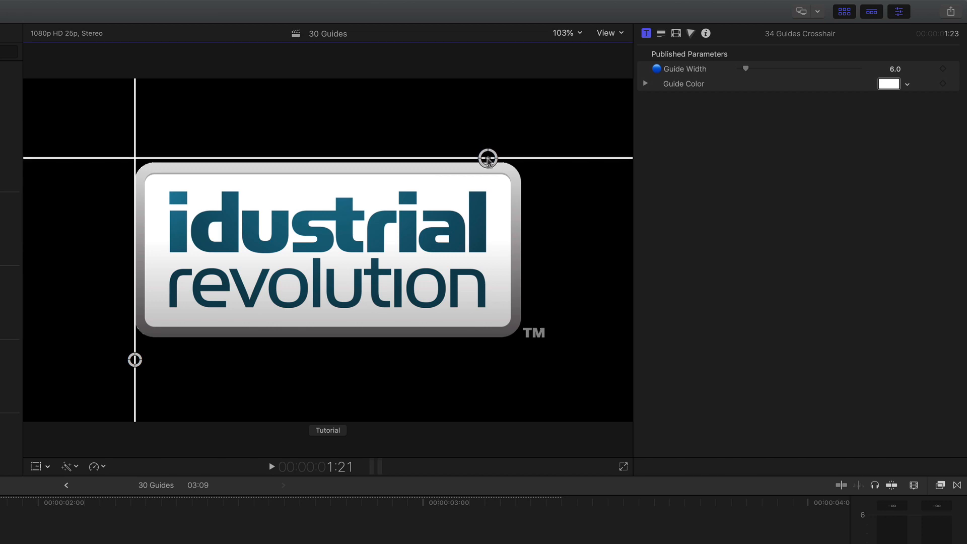
pyautogui.moveTo(188, 177)
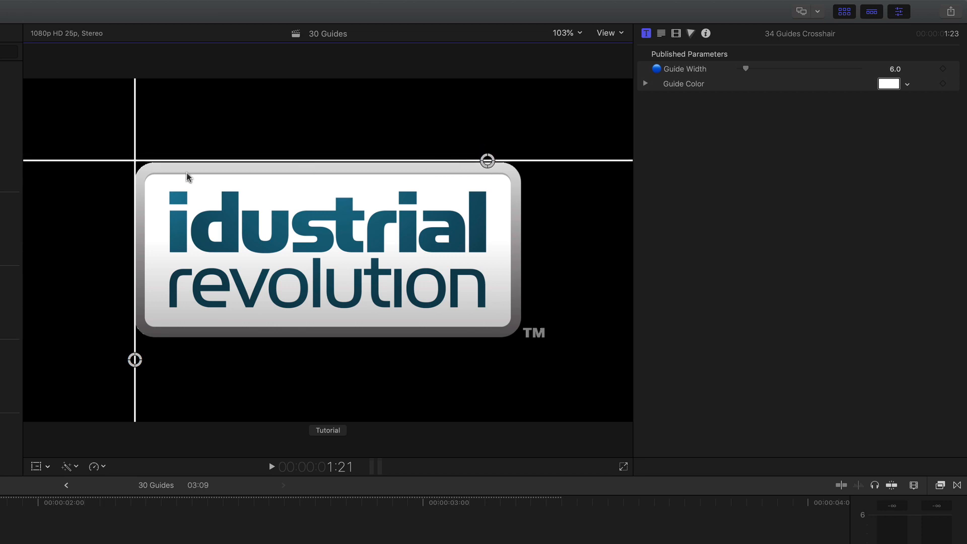
pyautogui.moveTo(134, 363)
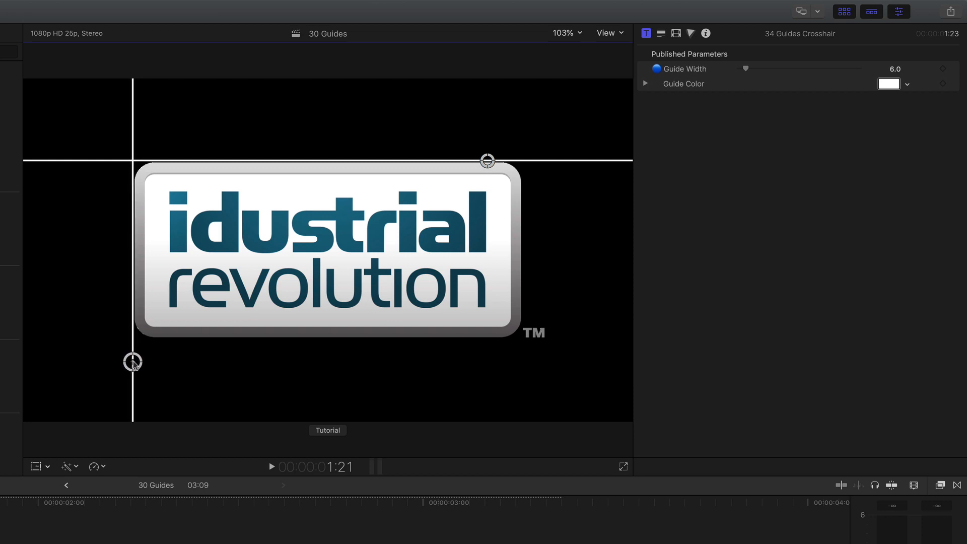
pyautogui.moveTo(468, 130)
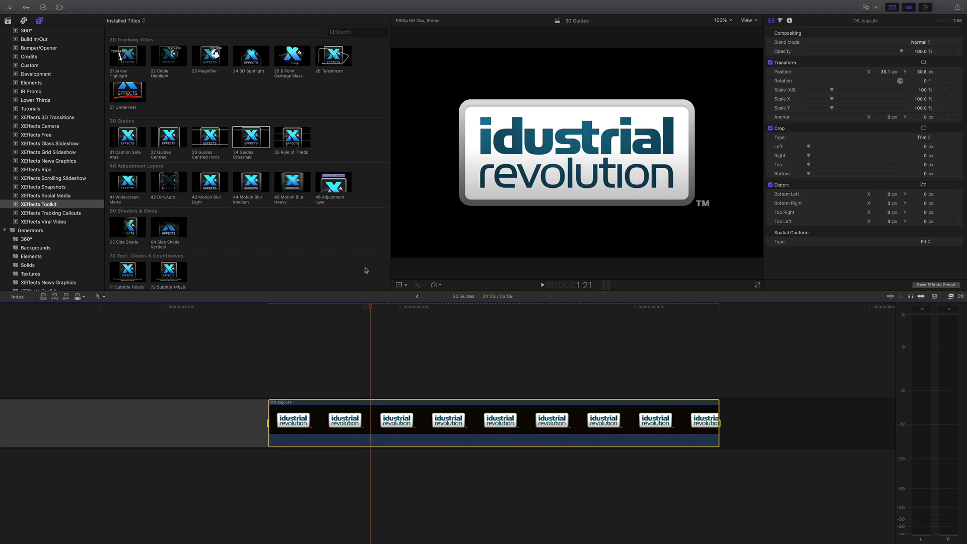
# - Add the 35 Rule of Thirds grid and select the logo for 55% scale and repositioning
pyautogui.doubleClick(291, 137)
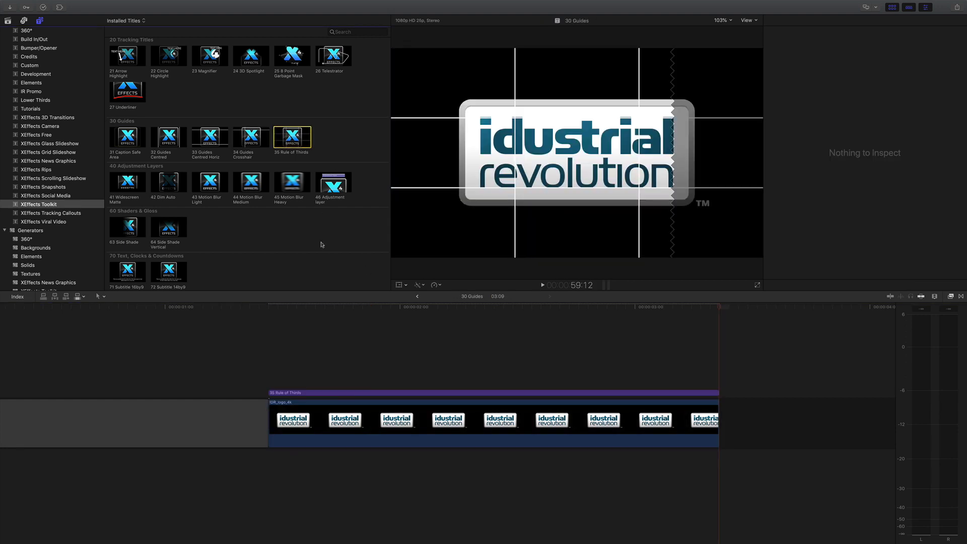
pyautogui.click(384, 307)
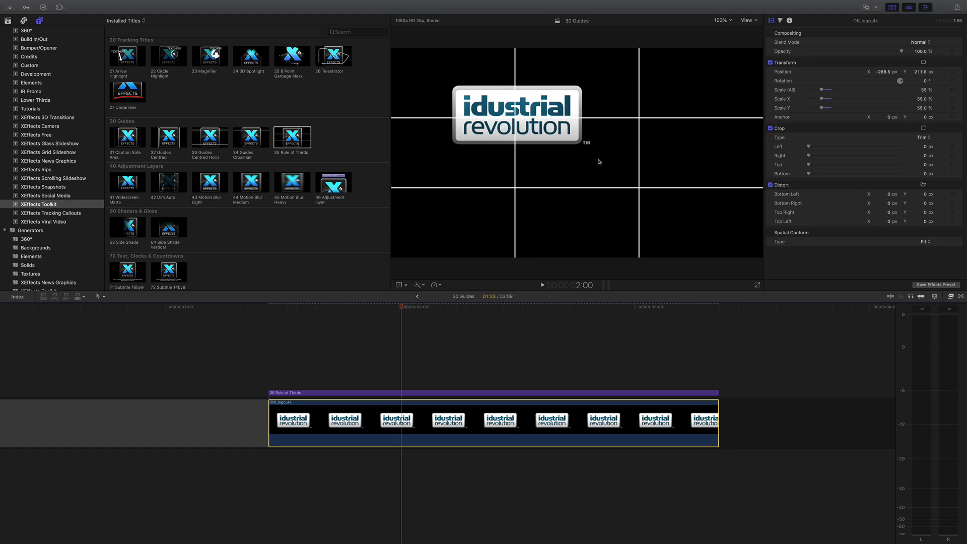
pyautogui.moveTo(640, 189)
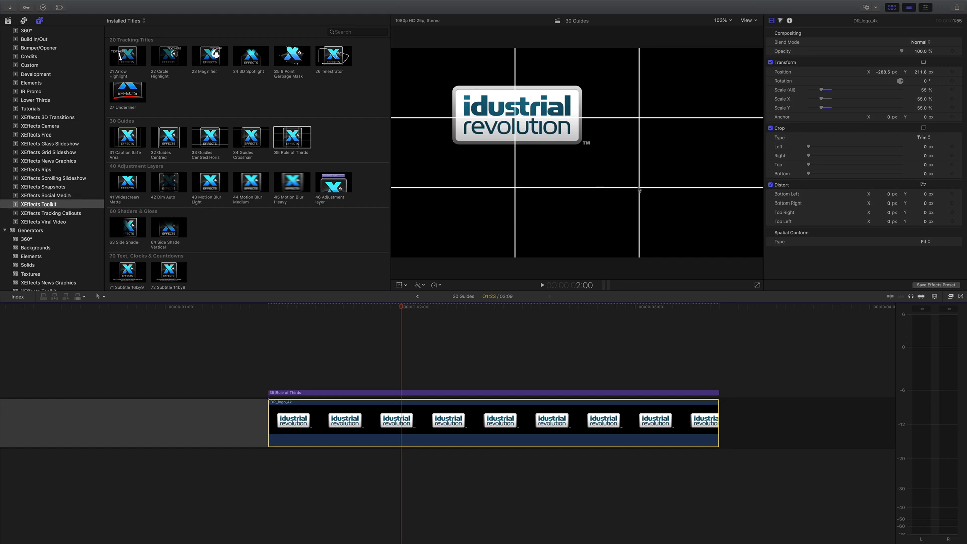
pyautogui.moveTo(405, 389)
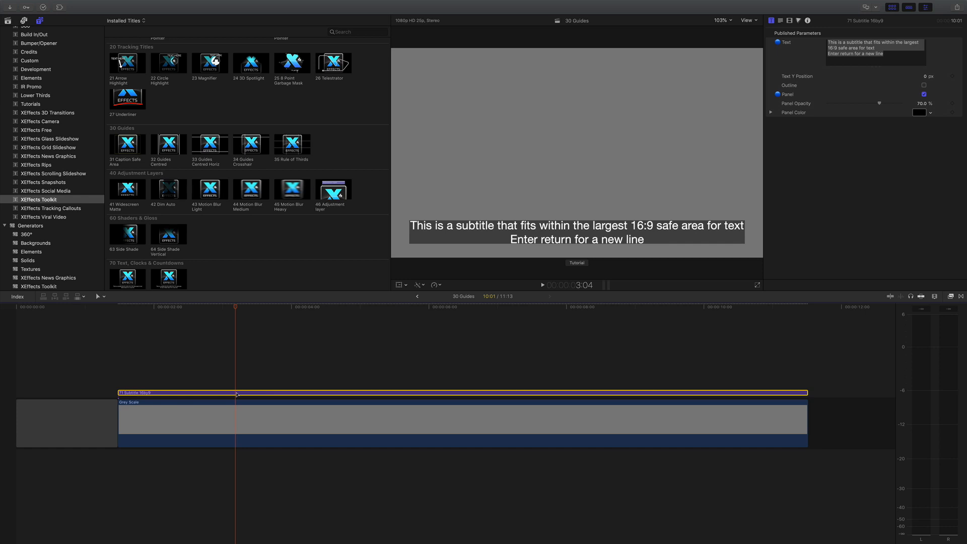
pyautogui.moveTo(114, 155)
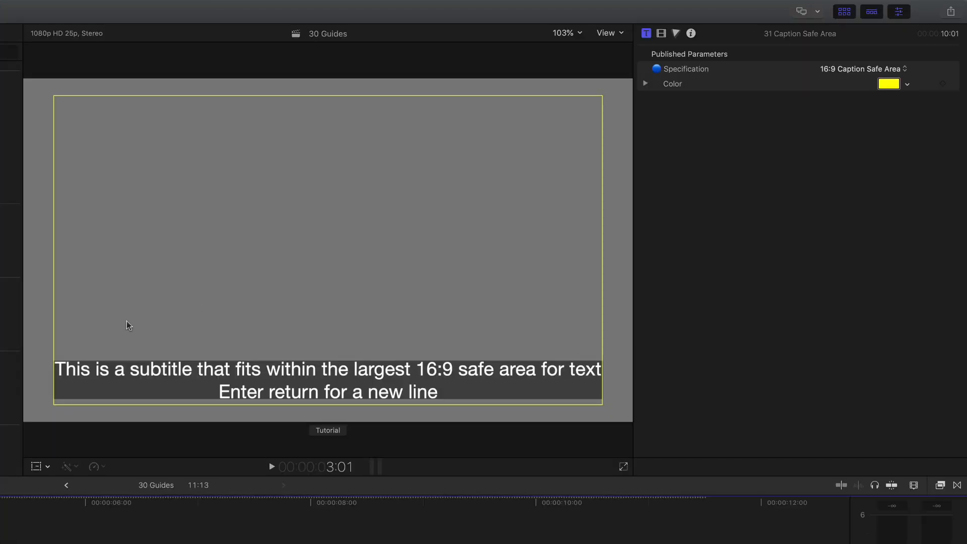
pyautogui.moveTo(599, 404)
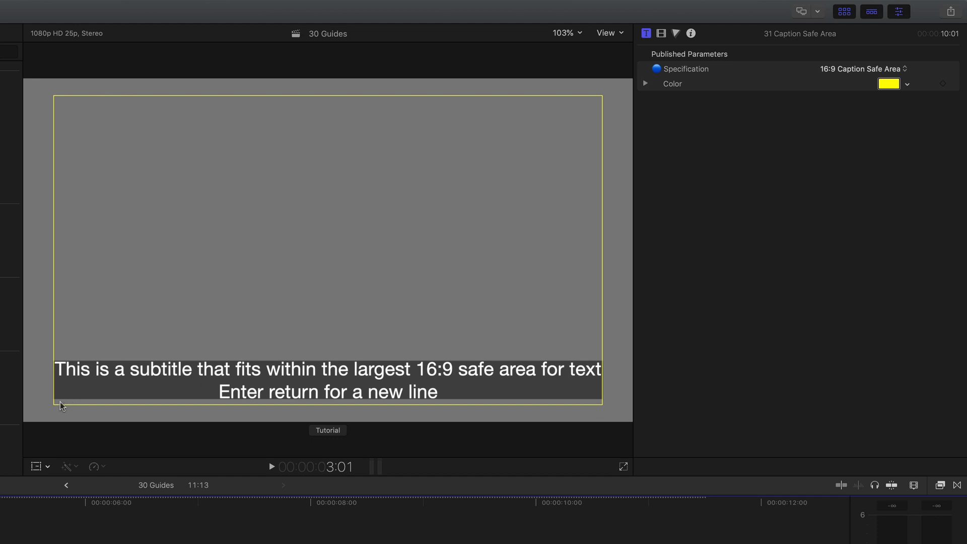
pyautogui.moveTo(63, 384)
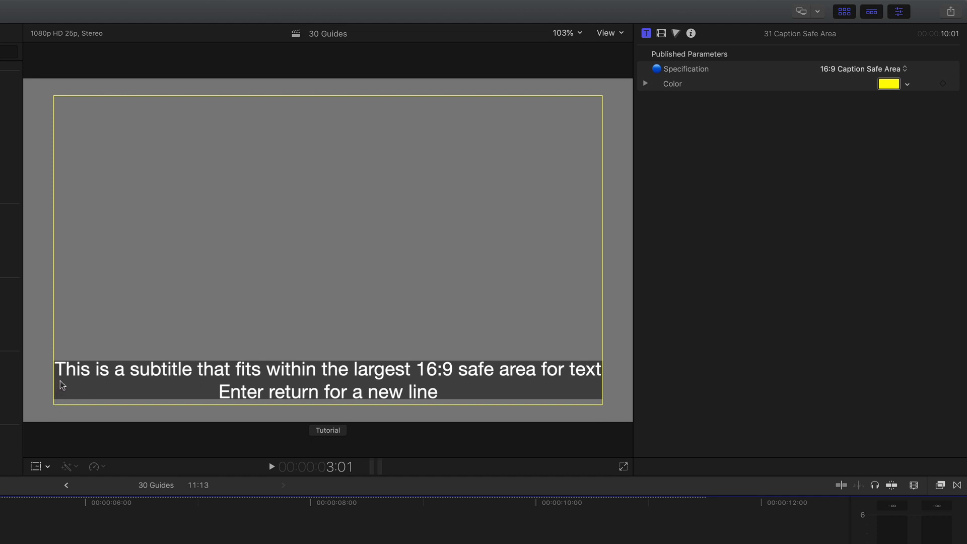
pyautogui.moveTo(147, 376)
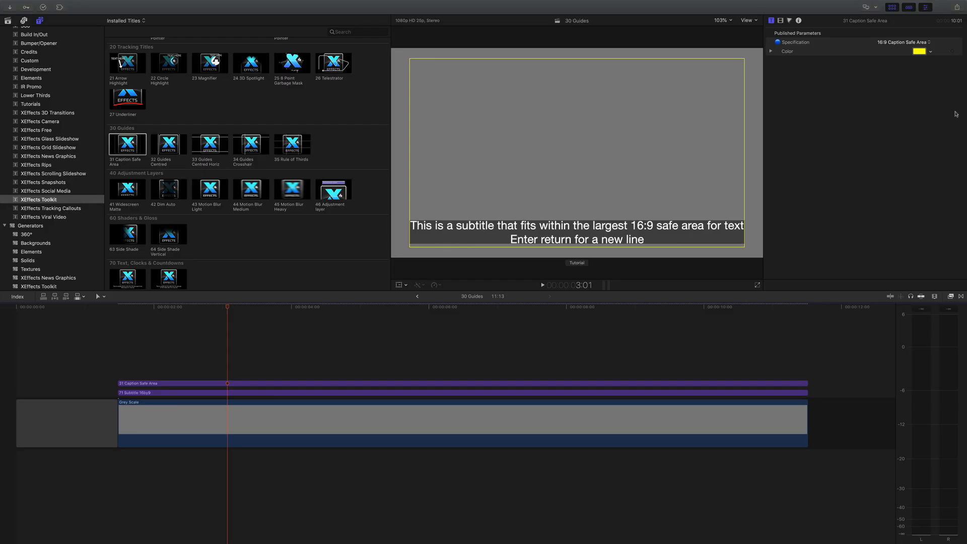
# - Make the caption safe area red and set Specification to 4:3 Caption Safe Area
pyautogui.click(923, 51)
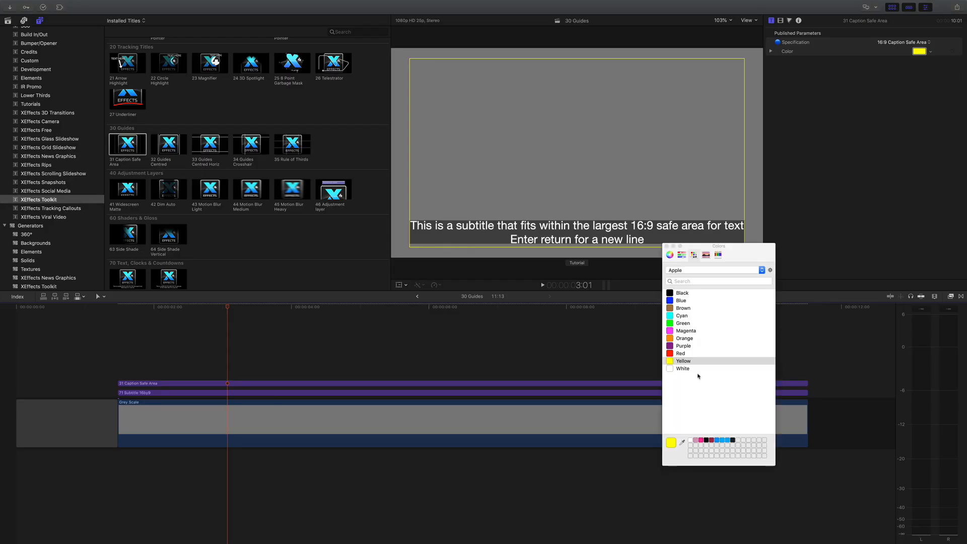
pyautogui.click(681, 353)
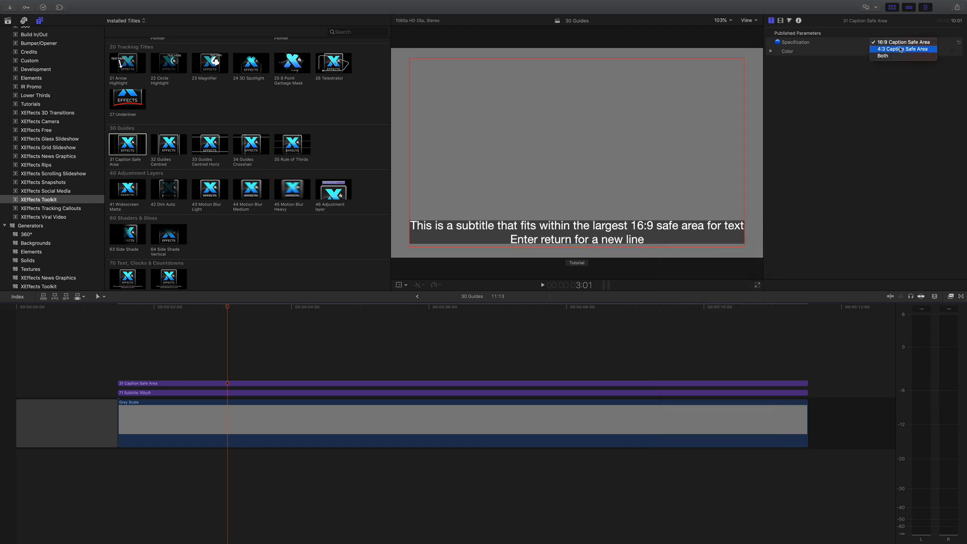
pyautogui.click(900, 48)
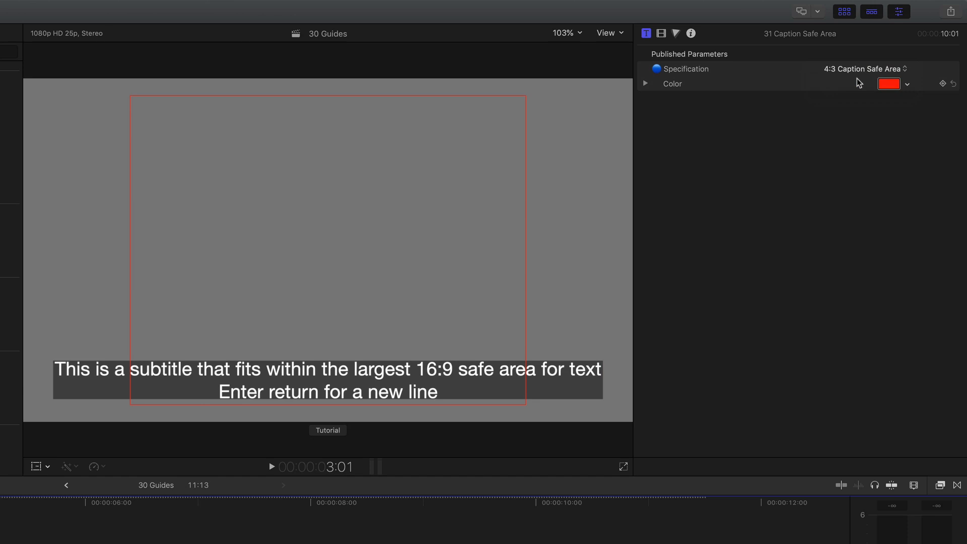